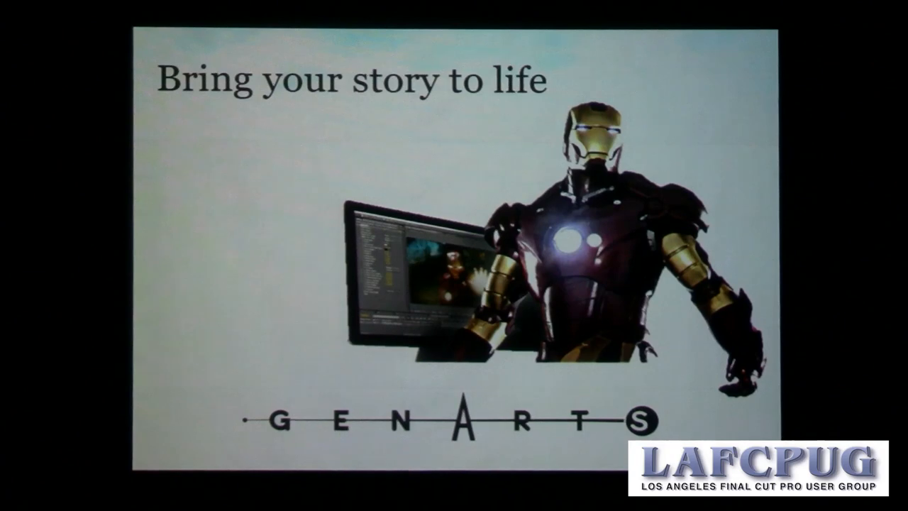
Advance past the GenArts 'Bring your story to life' slide toward the Final Cut Pro edit
key("Right")
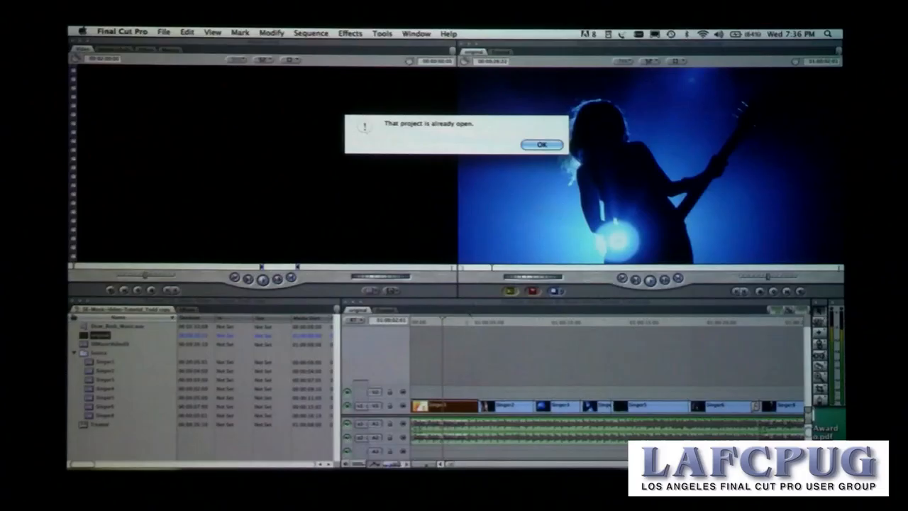
Dismiss the 'That project is already open' alert so the guitarist clip can be viewed
left_click(542, 145)
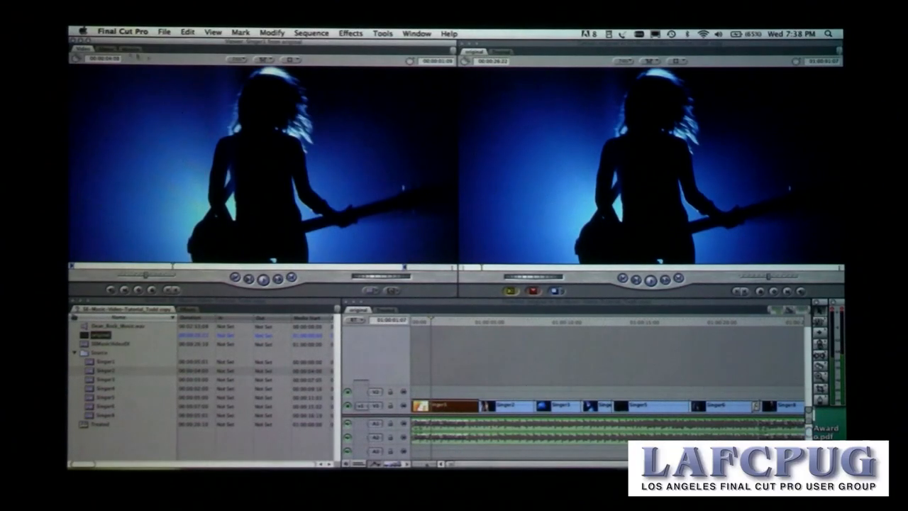
Drop a Sapphire Edge lens flare filter on the guitarist clip and show its Filters settings
left_click(107, 49)
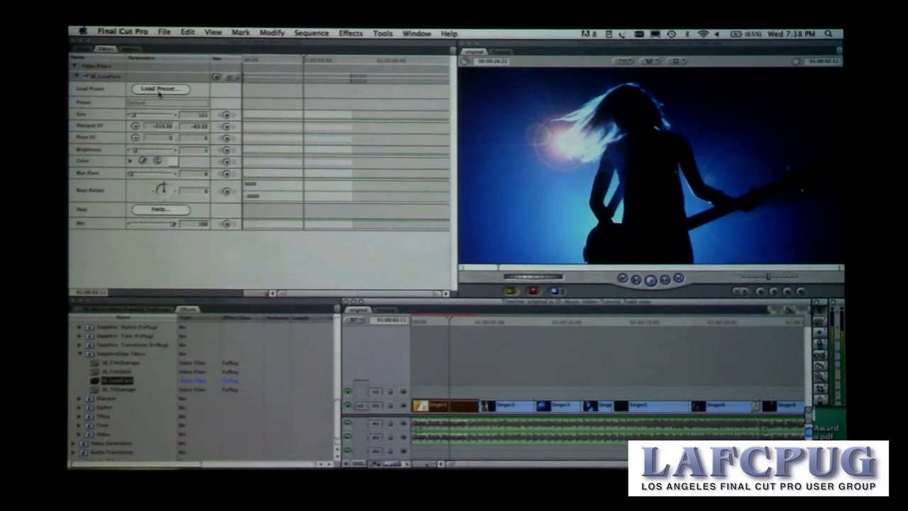
left_click(159, 88)
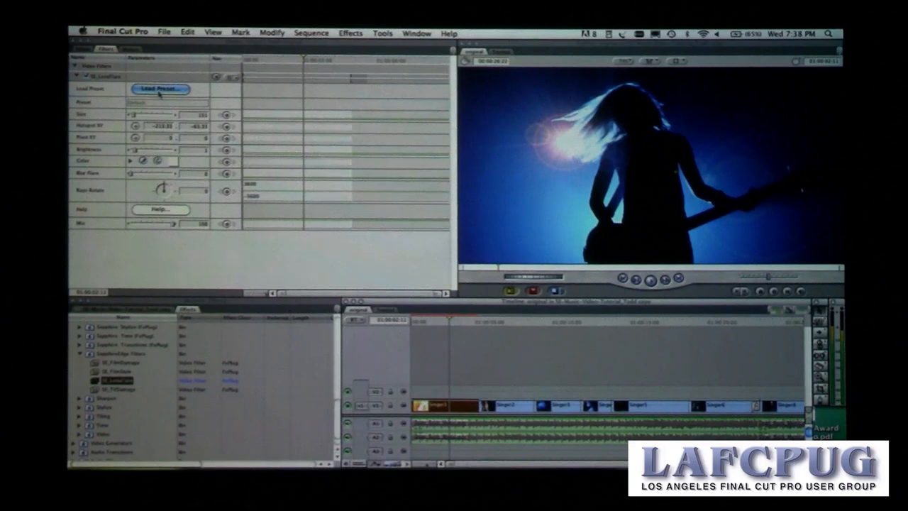
Preview the 105mm Prime and Anamorphic 1 flare looks, then apply Anamorphic 1 to the clip
left_click(159, 88)
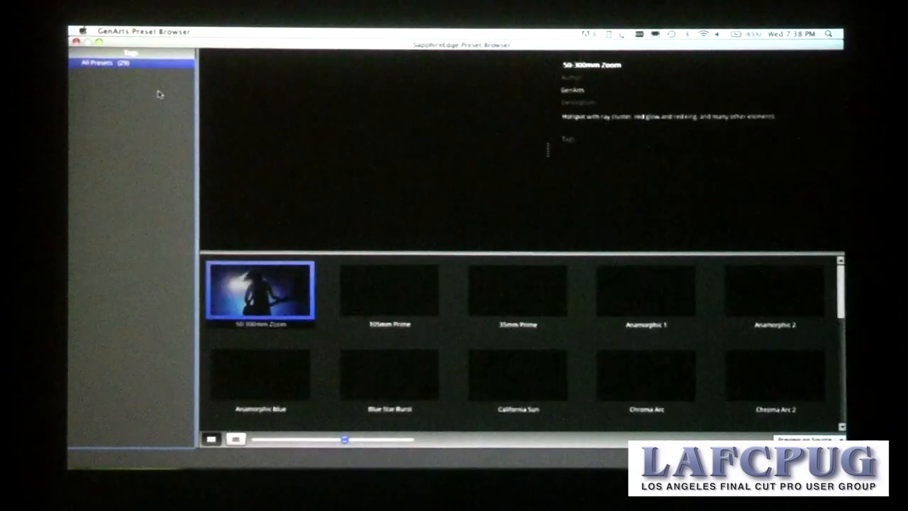
left_click(388, 291)
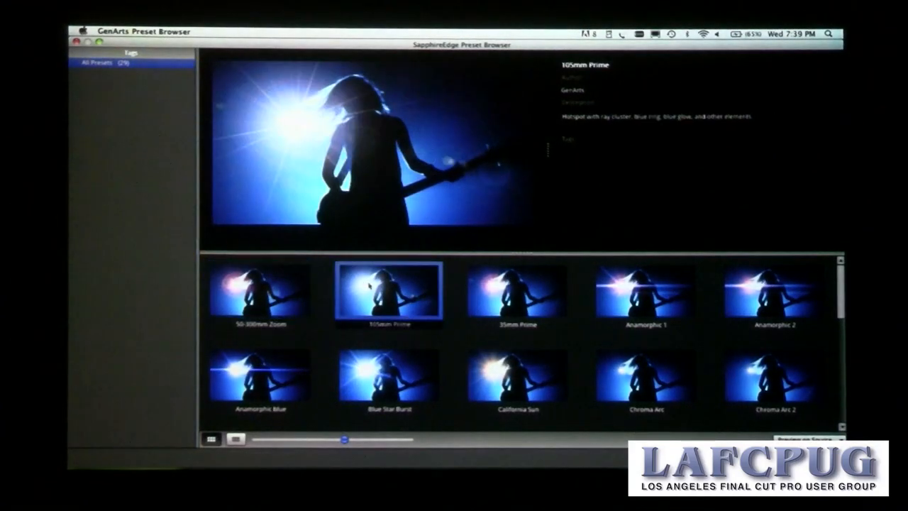
left_click(644, 292)
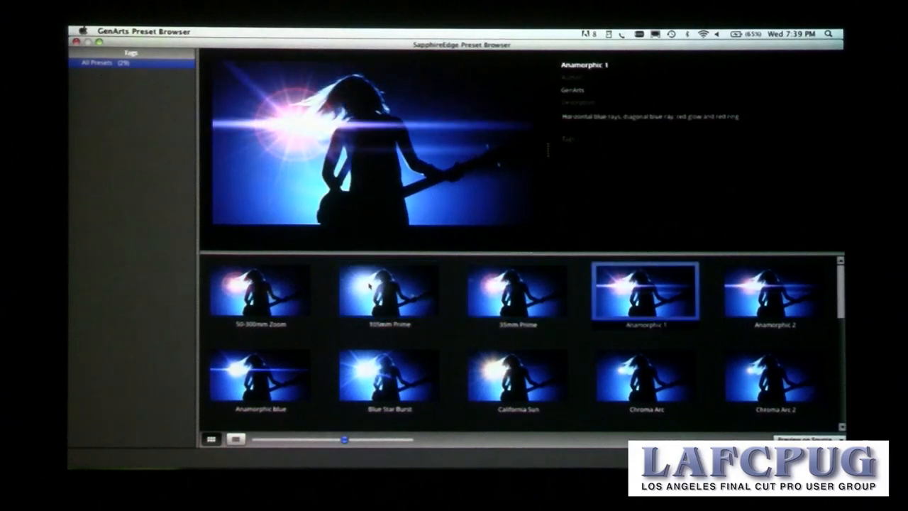
left_click(643, 376)
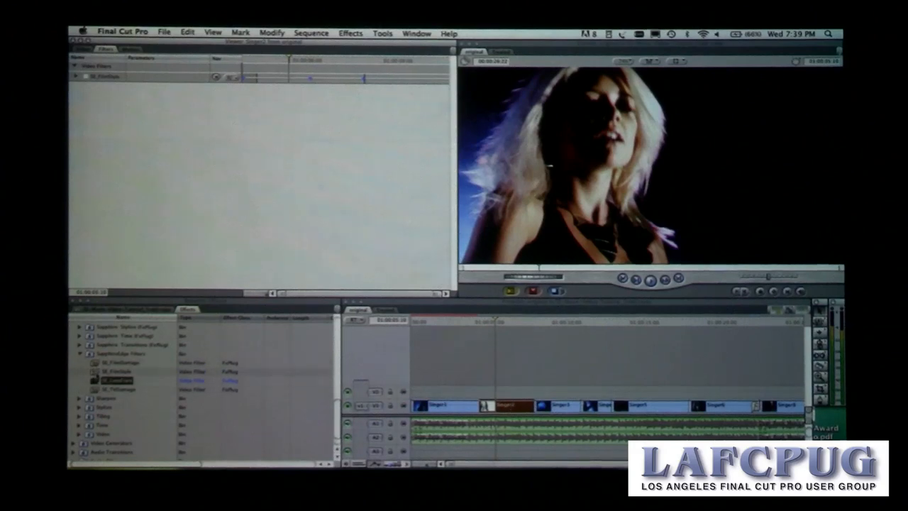
Add a second Sapphire Edge filter to the singer clip and adjust its Amount slider up then down
left_click(113, 371)
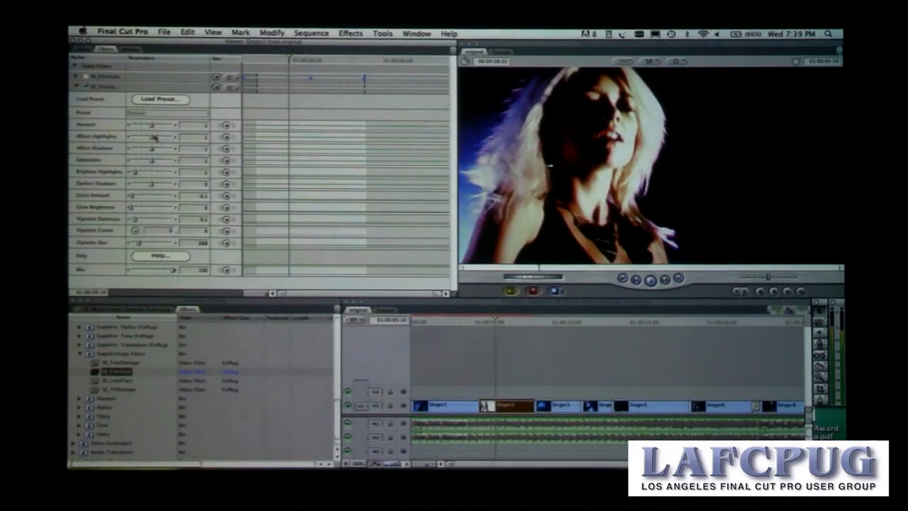
left_click_drag(149, 133, 155, 133)
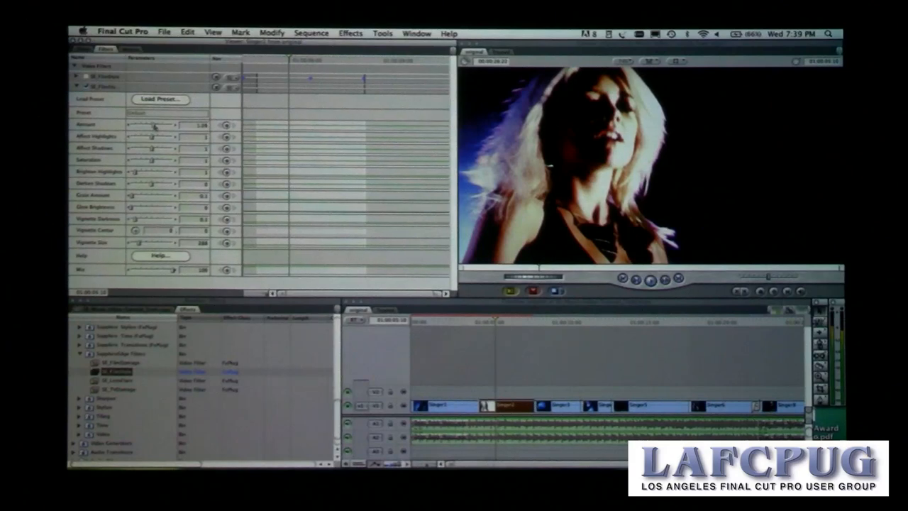
left_click_drag(153, 125, 170, 125)
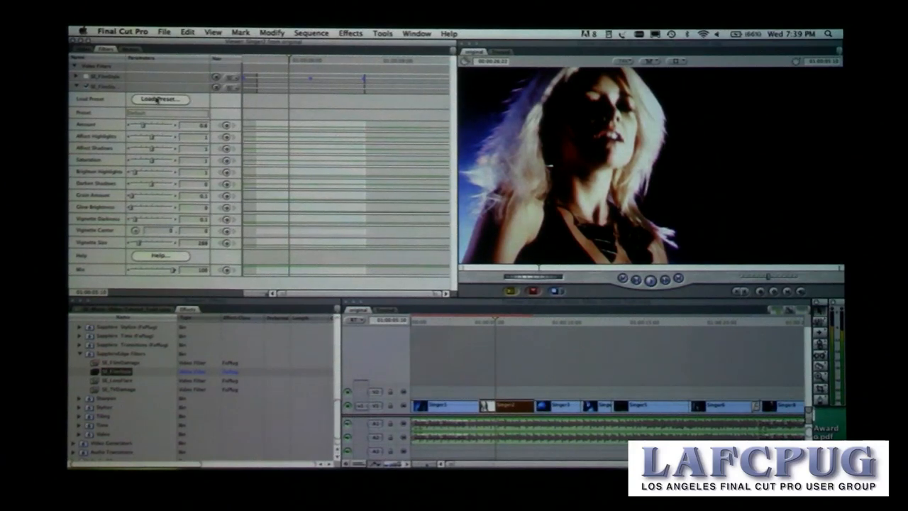
left_click(159, 99)
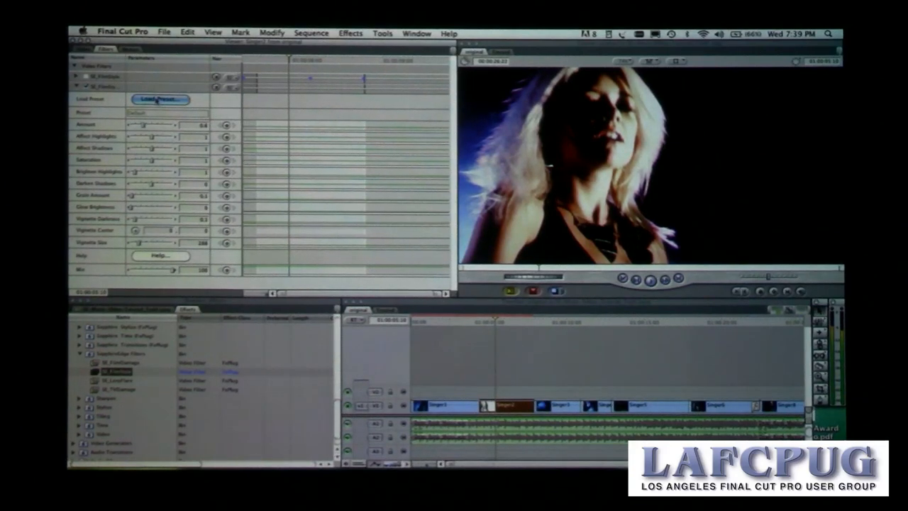
Preview the Arid Blush and Bleak looks for the singer clip in the Preset Browser
left_click(159, 99)
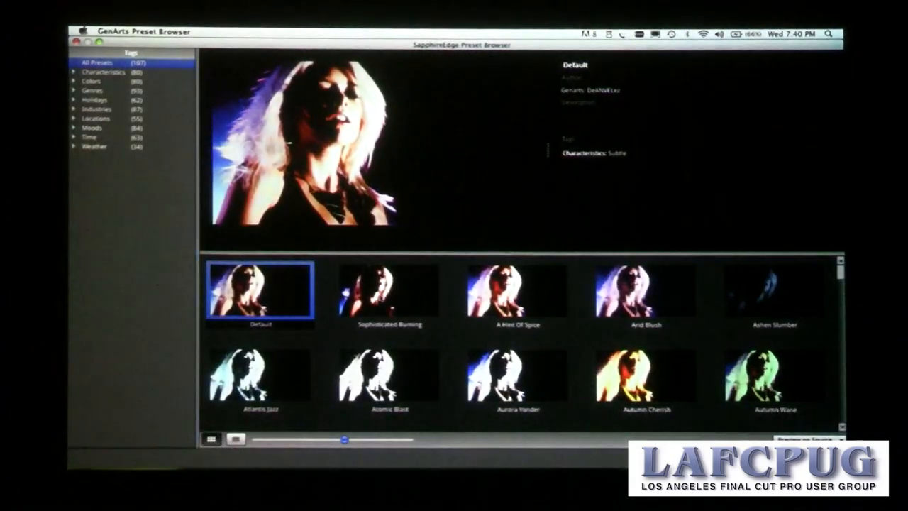
left_click(644, 292)
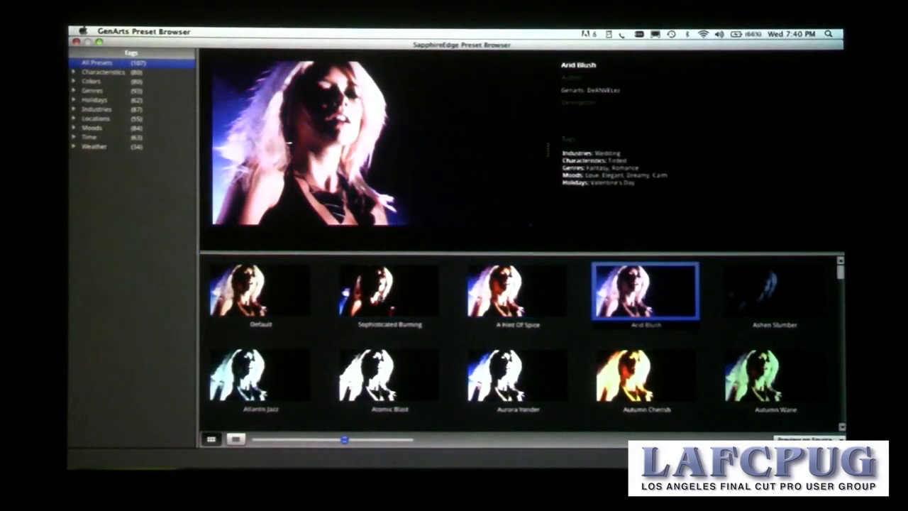
left_click(389, 374)
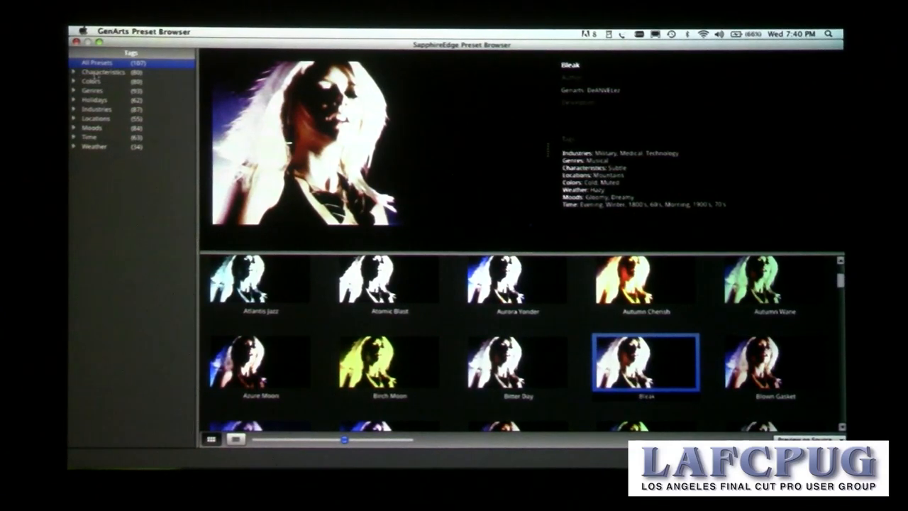
Filter the presets to the Grainy tag and preview the Dogs Eye View look
left_click(74, 73)
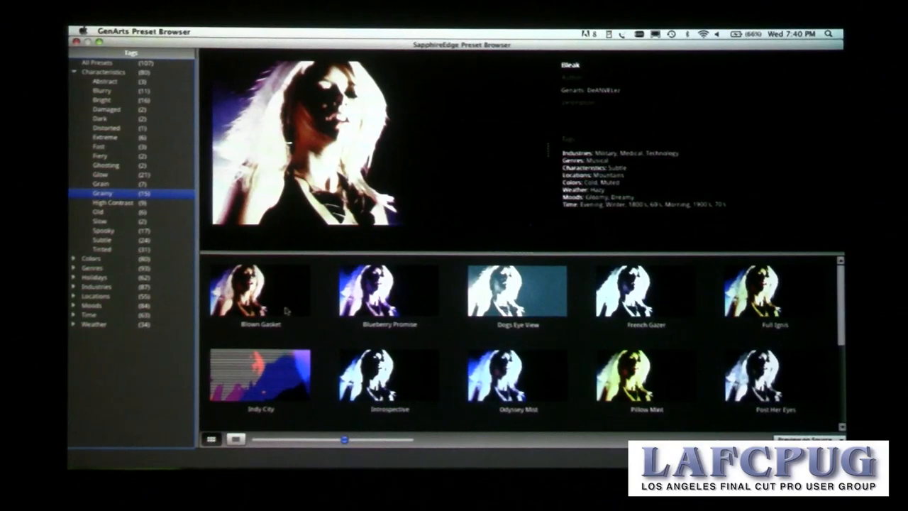
left_click(516, 291)
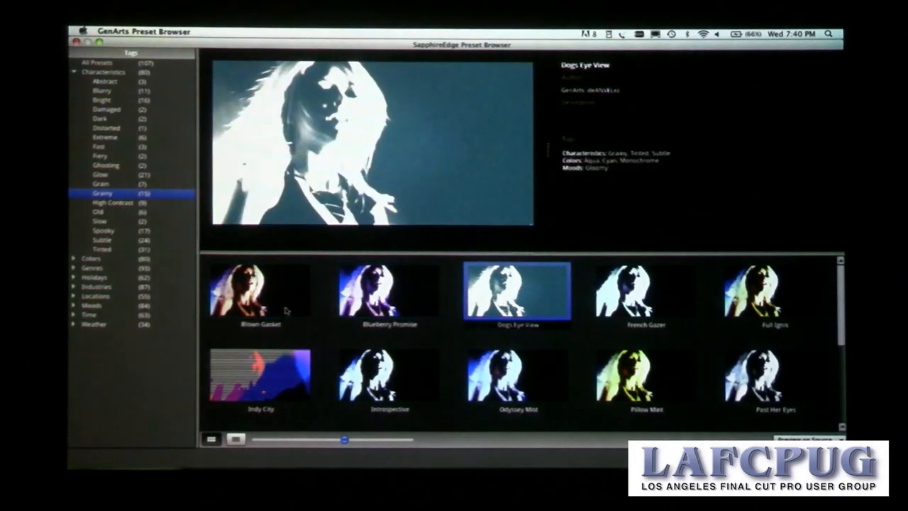
left_click(773, 291)
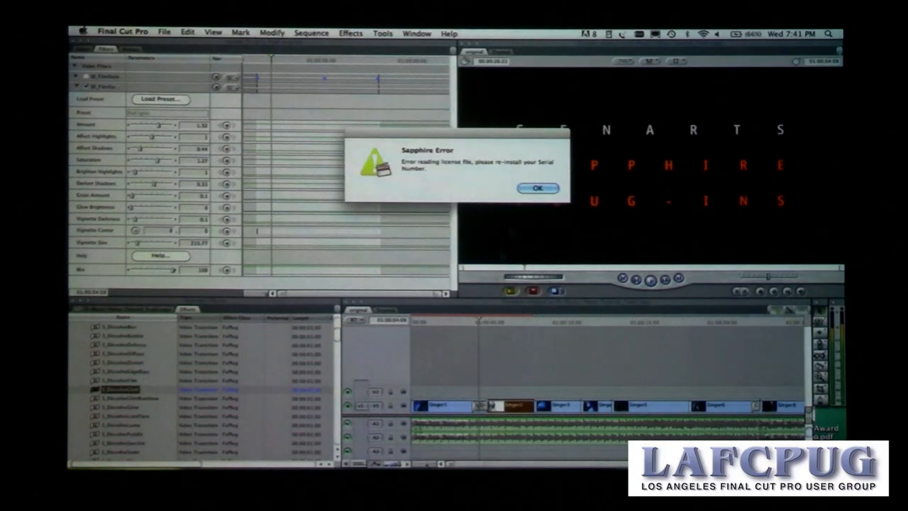
Dismiss the Sapphire license error and hide Final Cut Pro
left_click(122, 32)
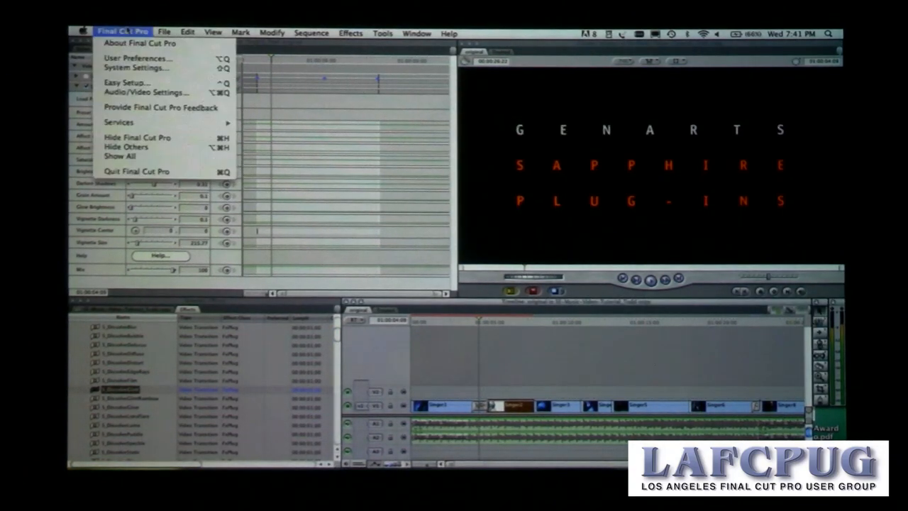
mouse_move(136, 138)
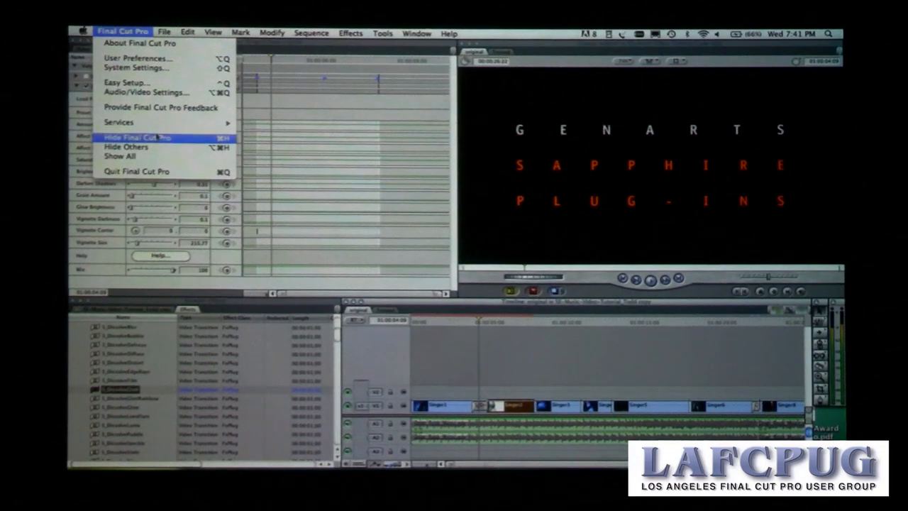
left_click(134, 138)
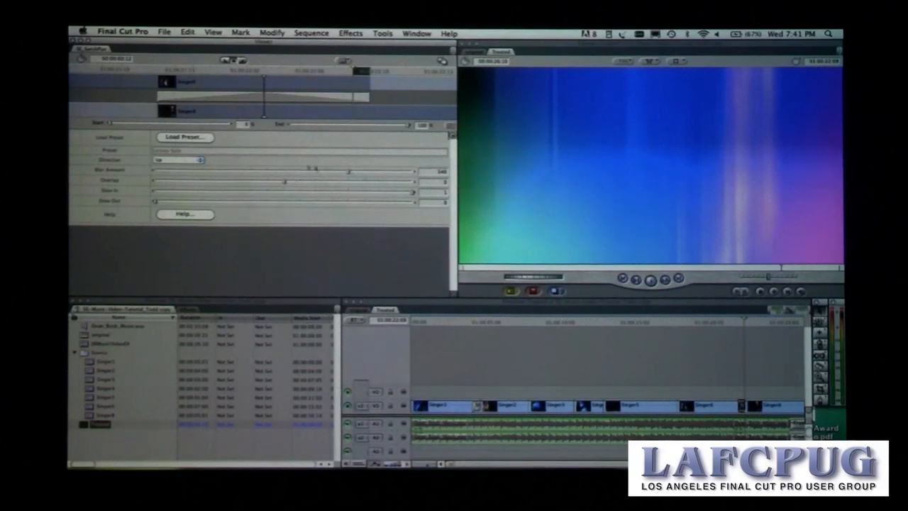
Load the Preset Browser for the Sapphire transition selected in the sequence
left_click(184, 136)
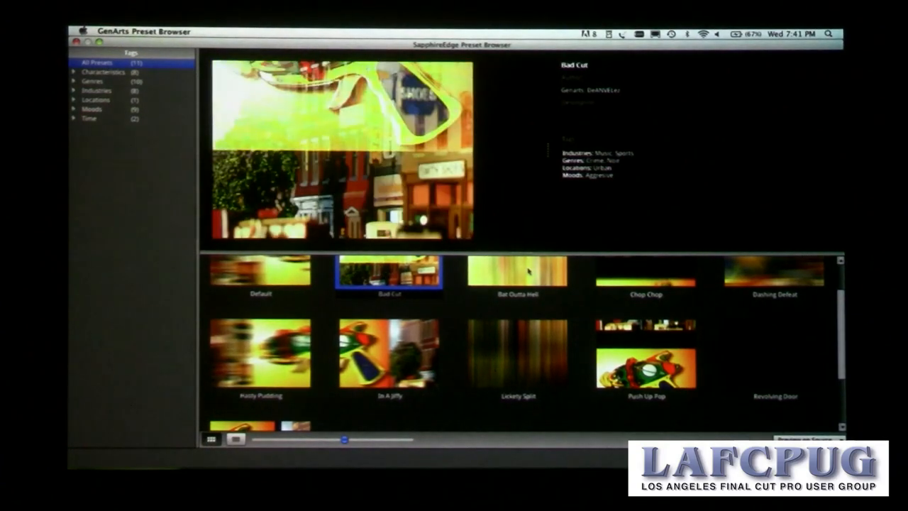
Preview the Bad Cut transition preset among the Sapphire Edge transitions
left_click(646, 272)
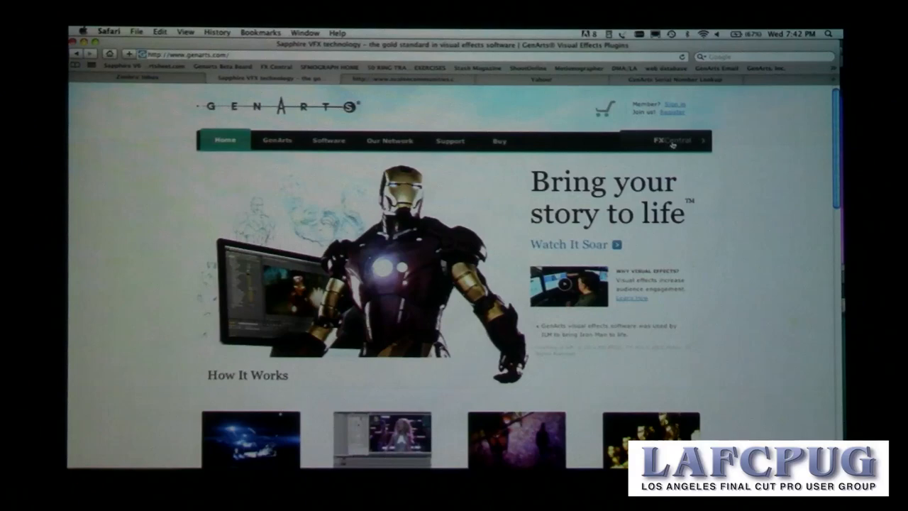
Go to FX Central on genarts.com and scroll through its Sapphire Edge looks gallery
left_click(672, 140)
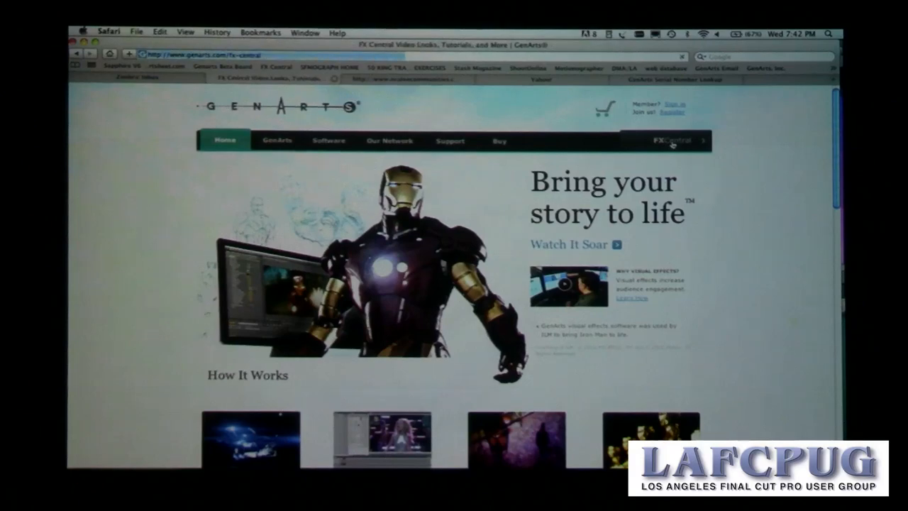
left_click(674, 140)
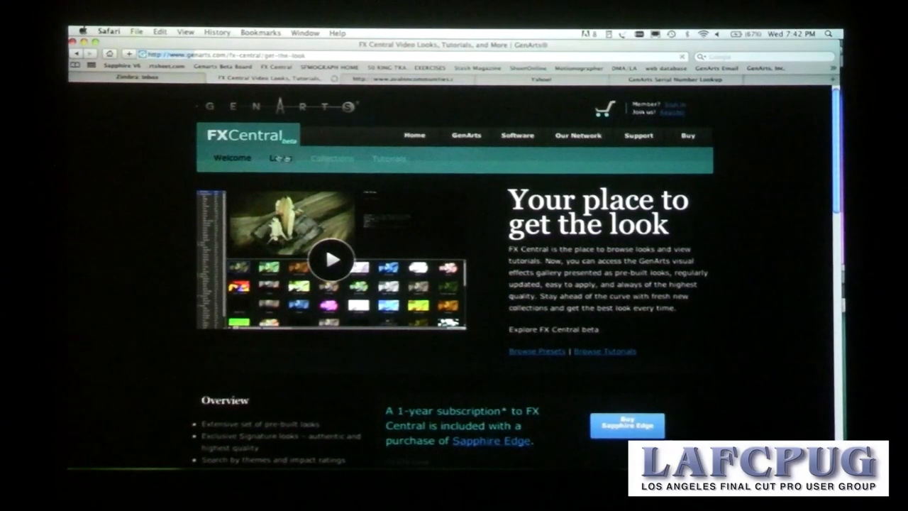
left_click(280, 159)
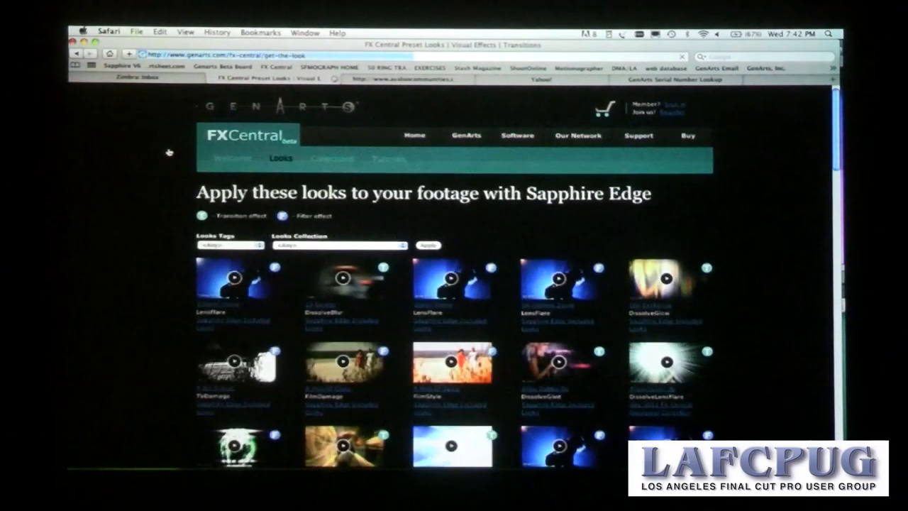
scroll("down", 3)
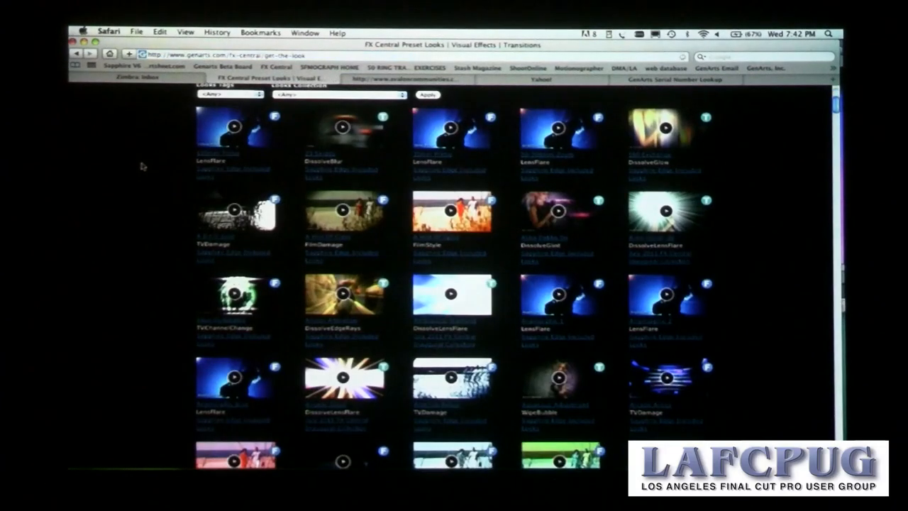
scroll("down", 3)
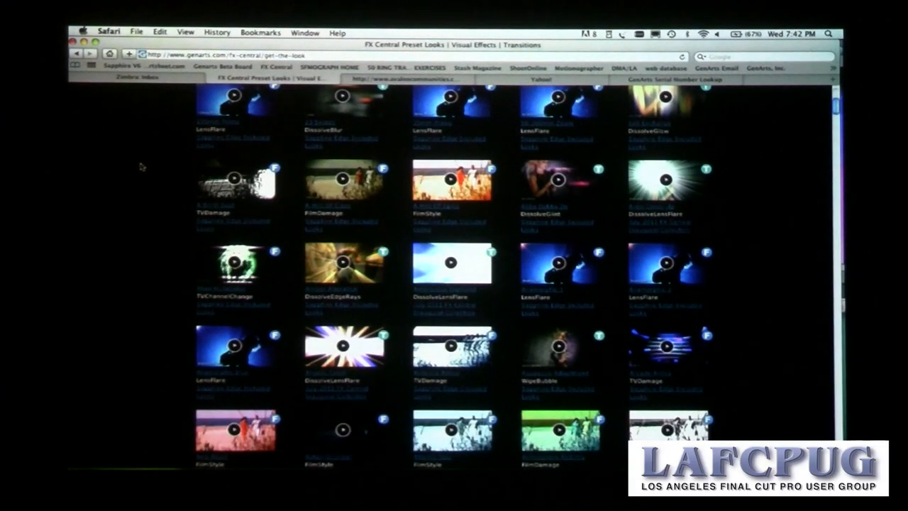